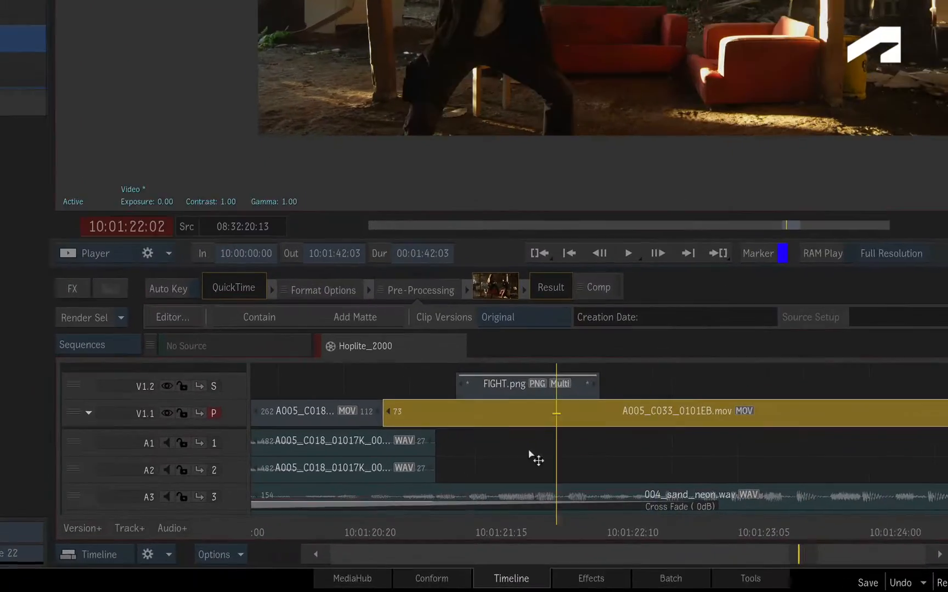
Add a Timewarp effect to the A005_C033 segment via the Add Effect list.
key(ctrl+Tab)
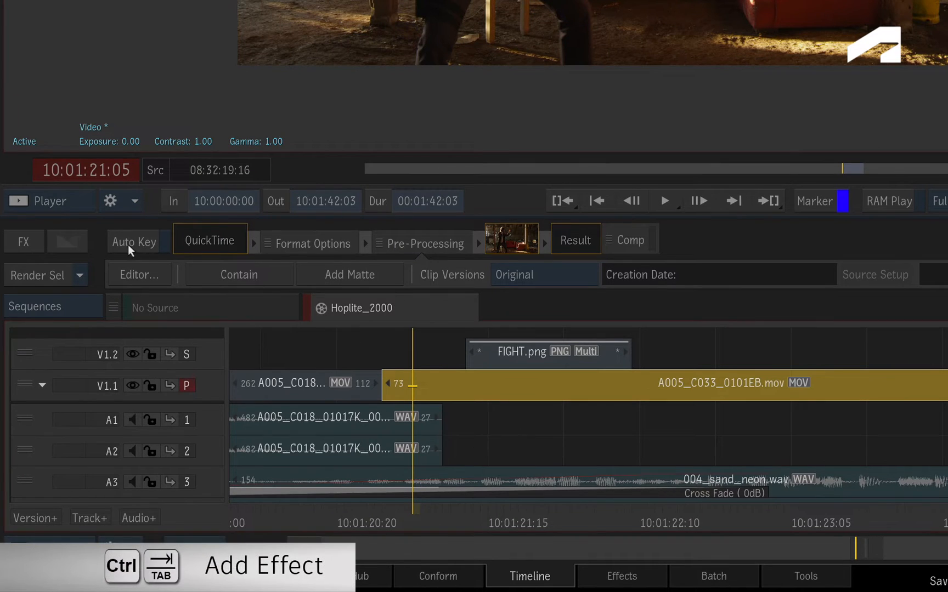
click(24, 241)
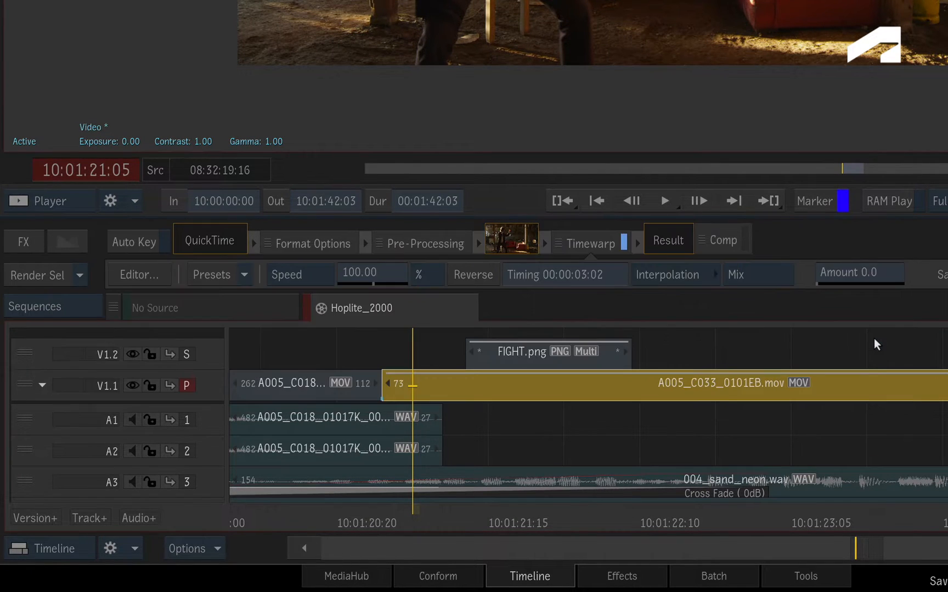
click(589, 242)
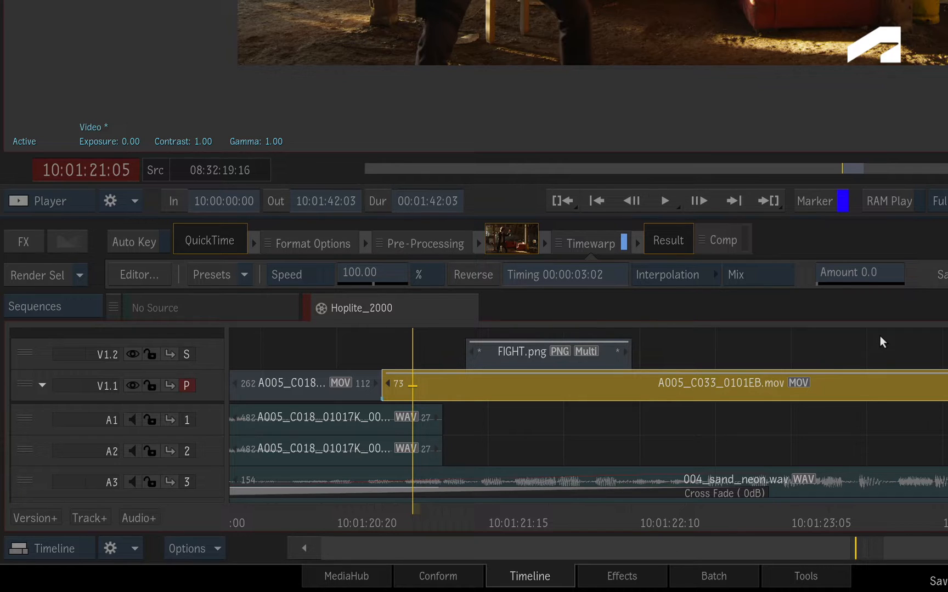
mouse_move(532, 309)
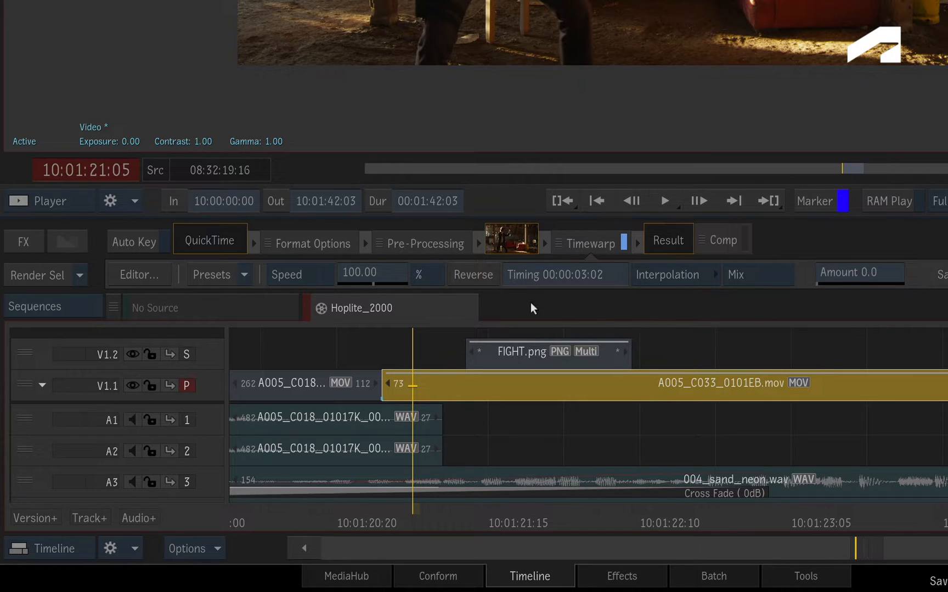
mouse_move(496, 294)
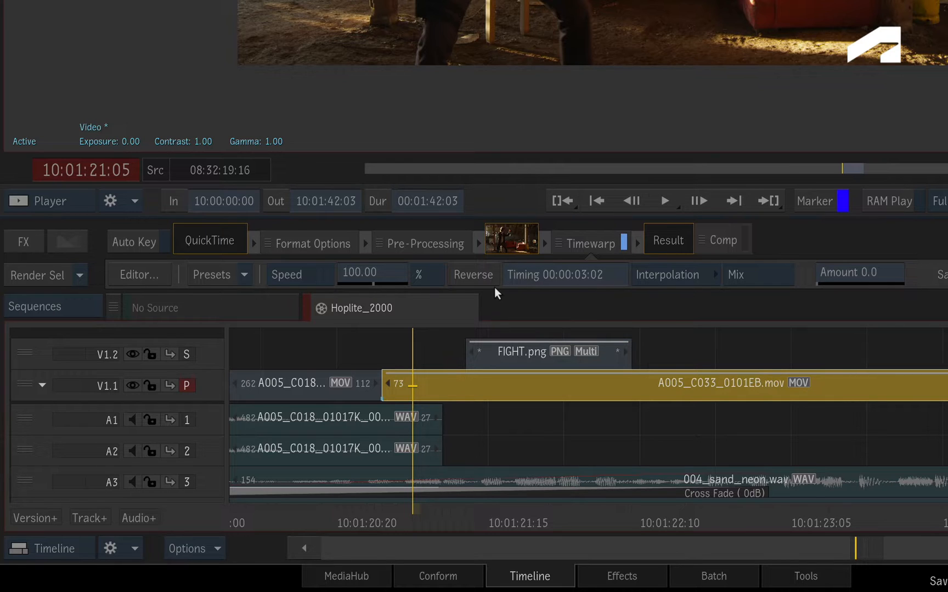
click(473, 274)
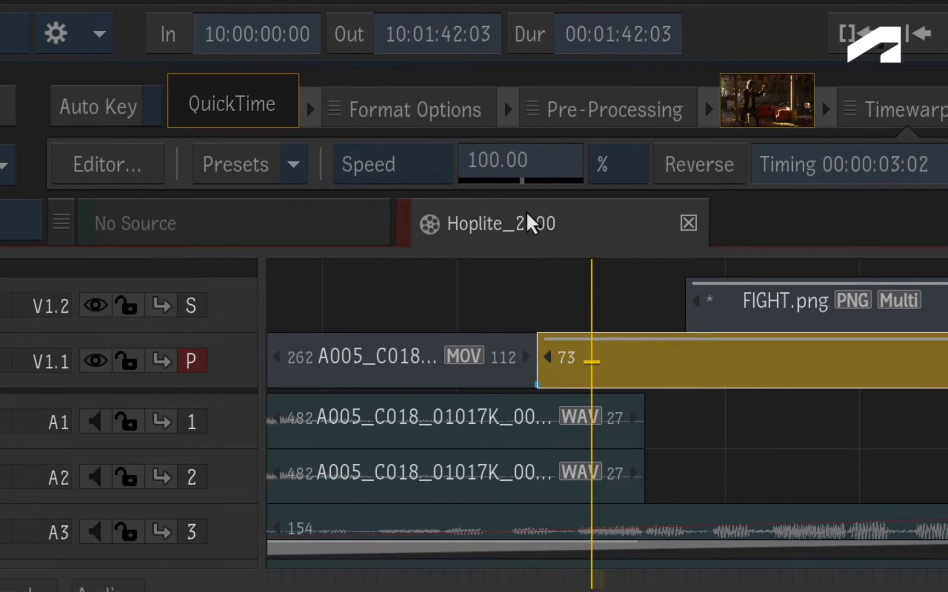
mouse_move(425, 187)
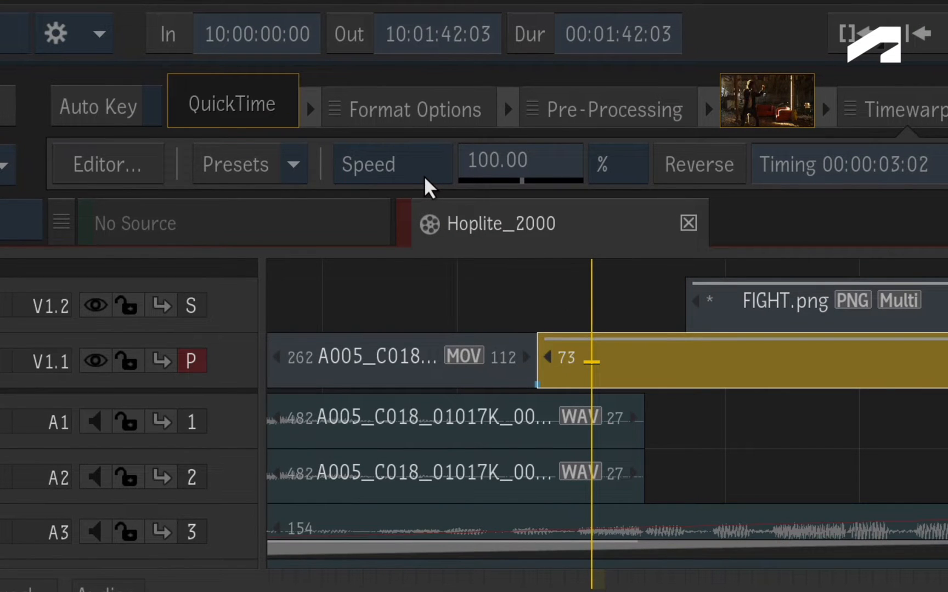
Toggle speed units between % and FPS, try Timing mode, then set the Timewarp to Duration mode.
click(616, 163)
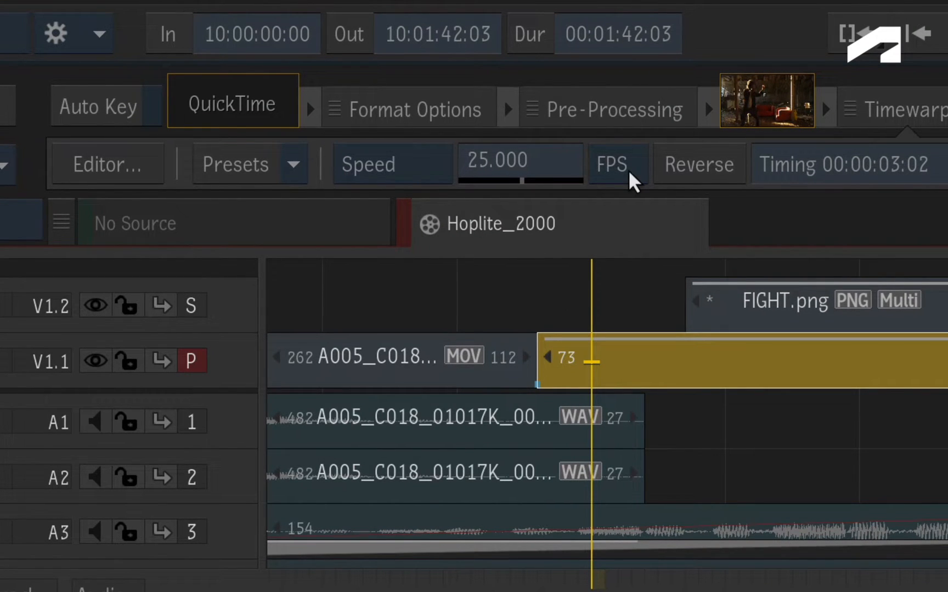
click(613, 163)
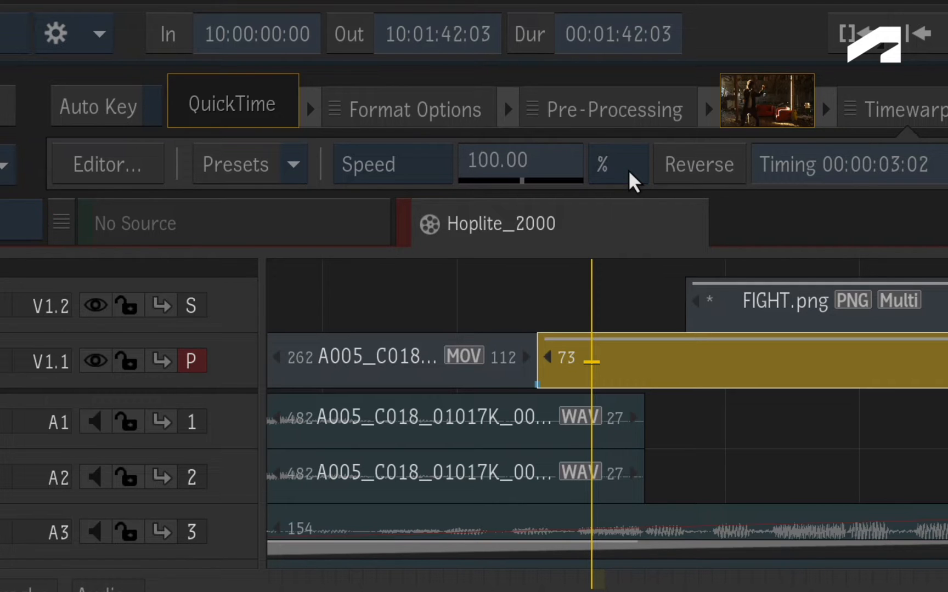
click(368, 163)
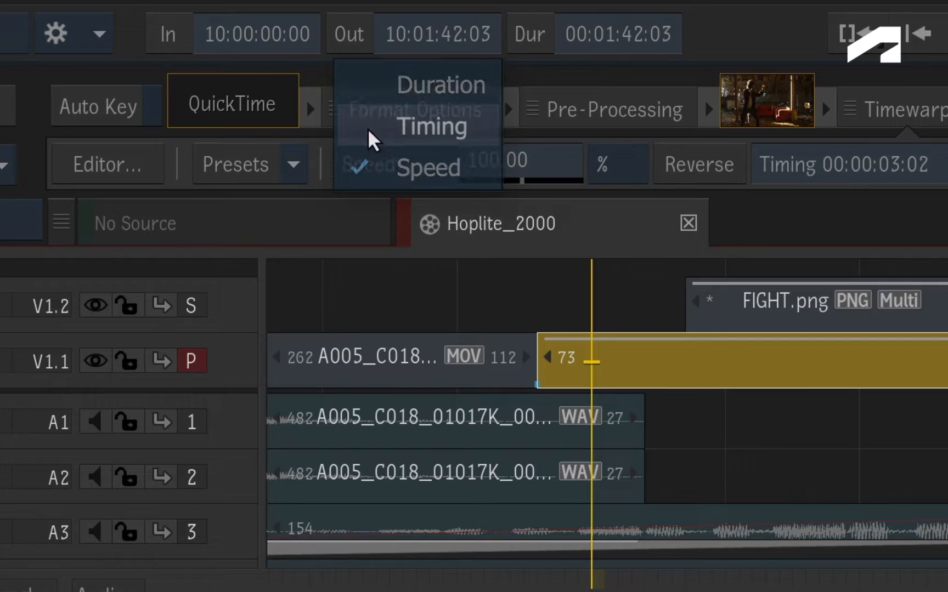
click(430, 126)
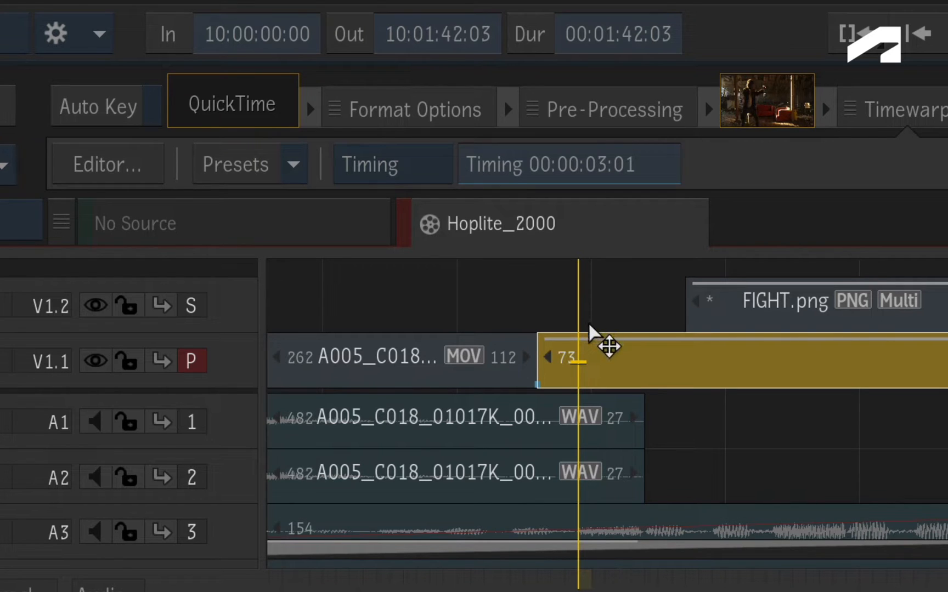
click(392, 164)
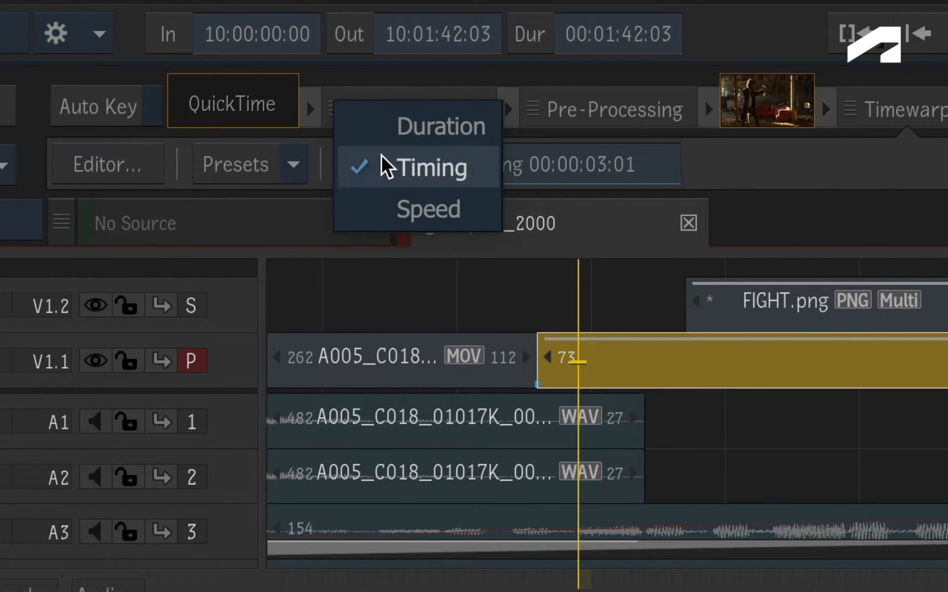
click(428, 168)
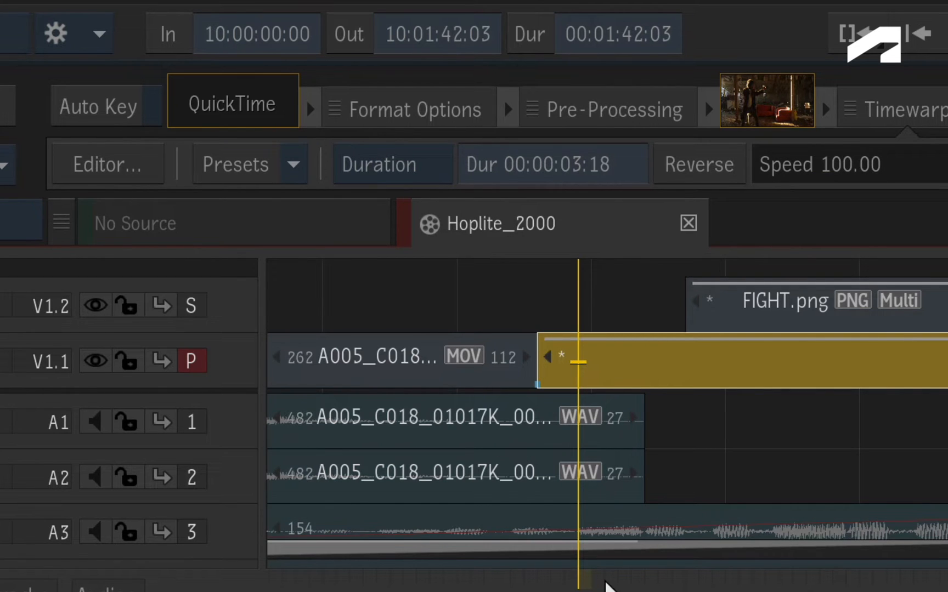
mouse_move(580, 505)
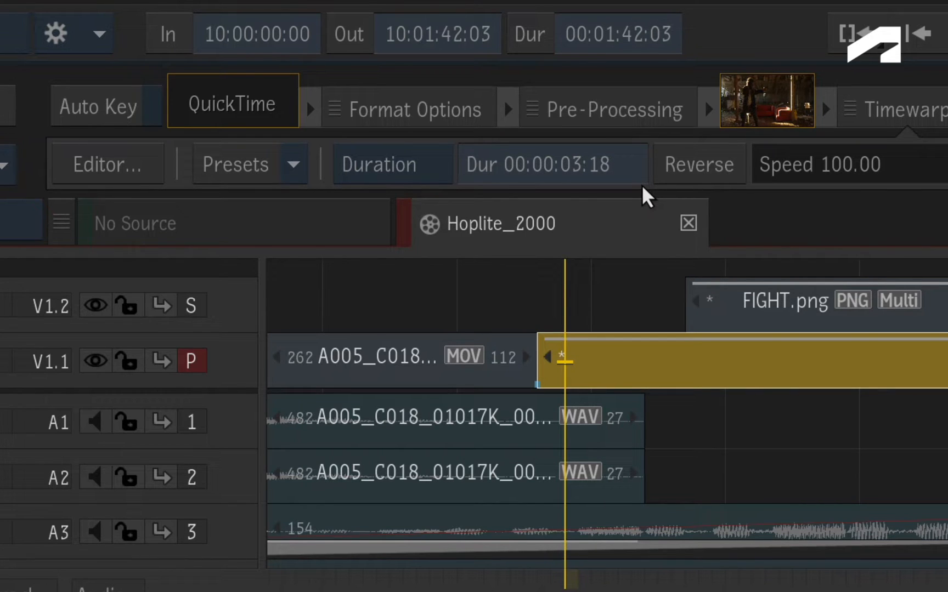
mouse_move(429, 179)
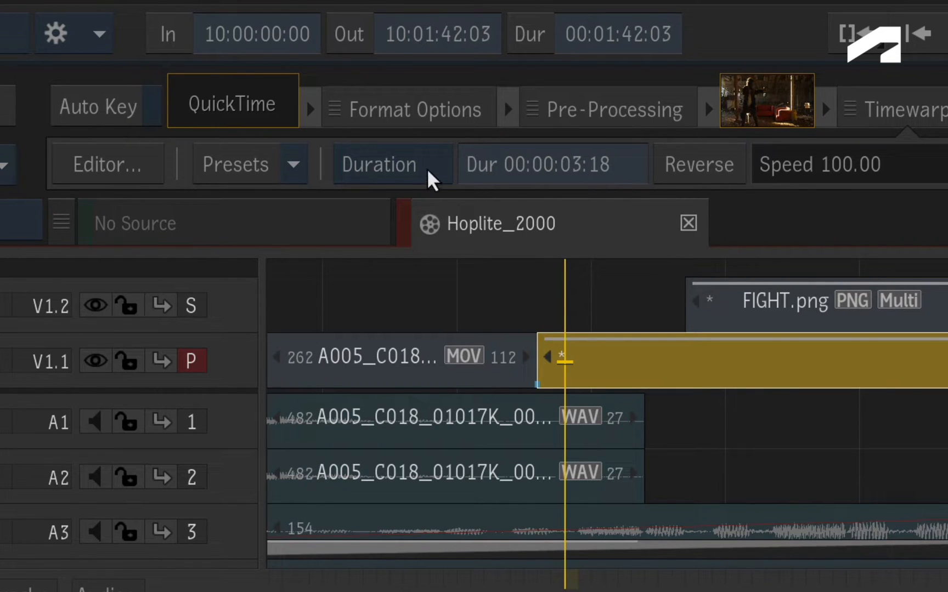
click(377, 164)
text(60)
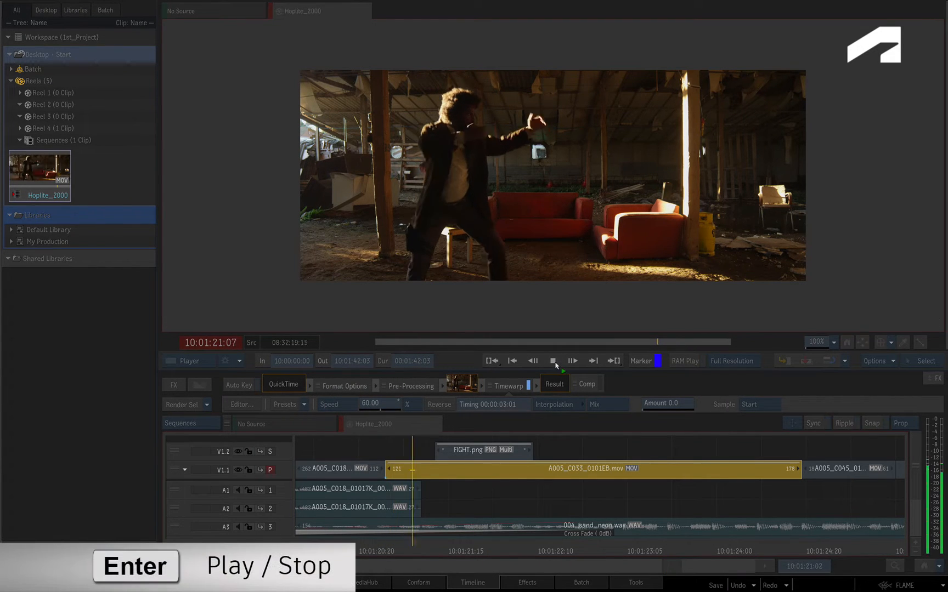
Play the 60% slowed segment to judge the motion, then stop playback.
key(Enter)
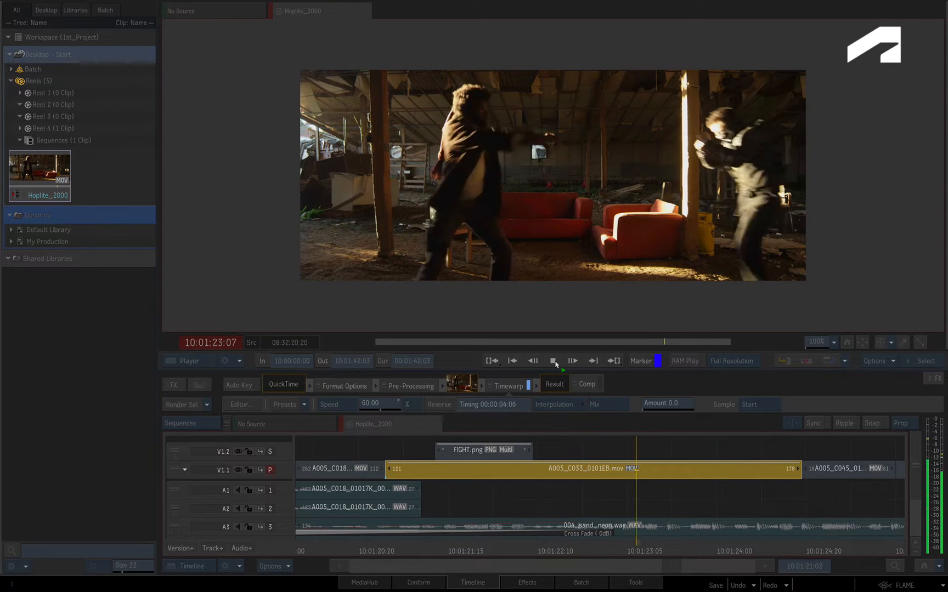
click(572, 361)
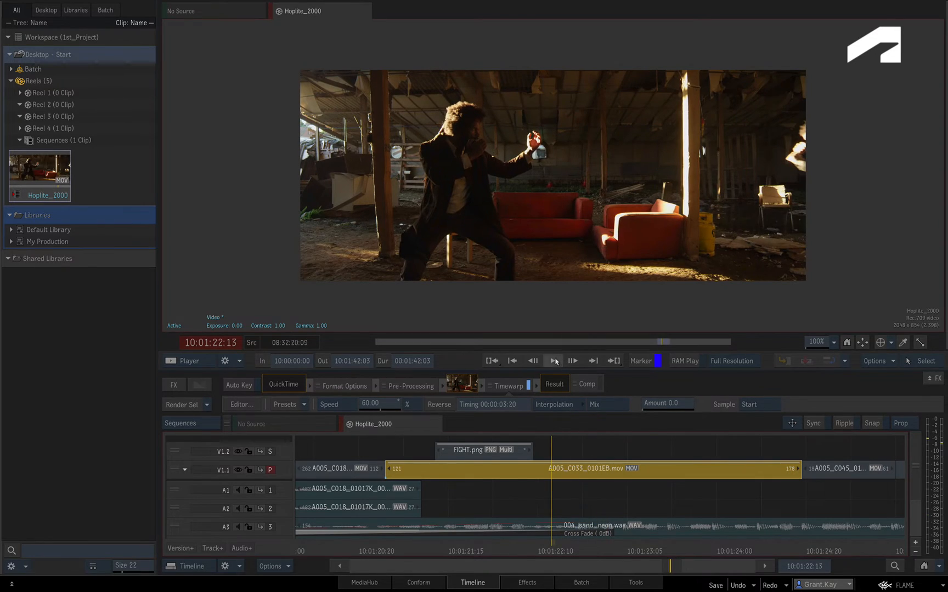
click(553, 361)
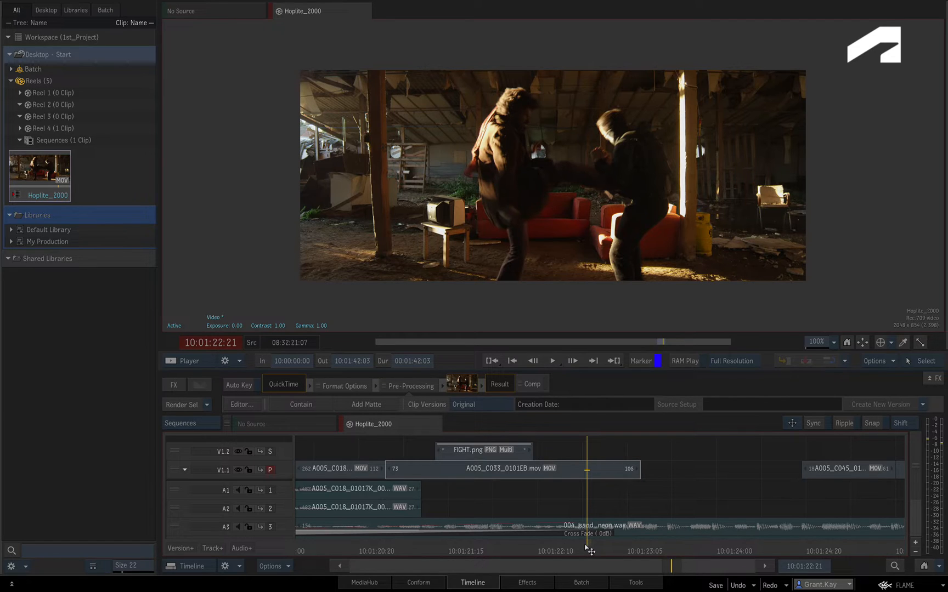
mouse_move(584, 548)
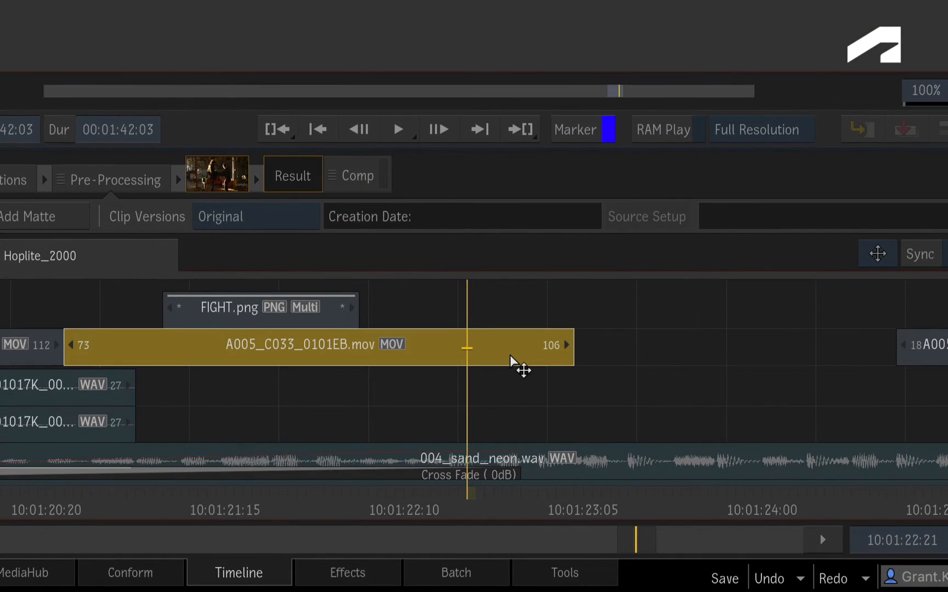
mouse_move(484, 500)
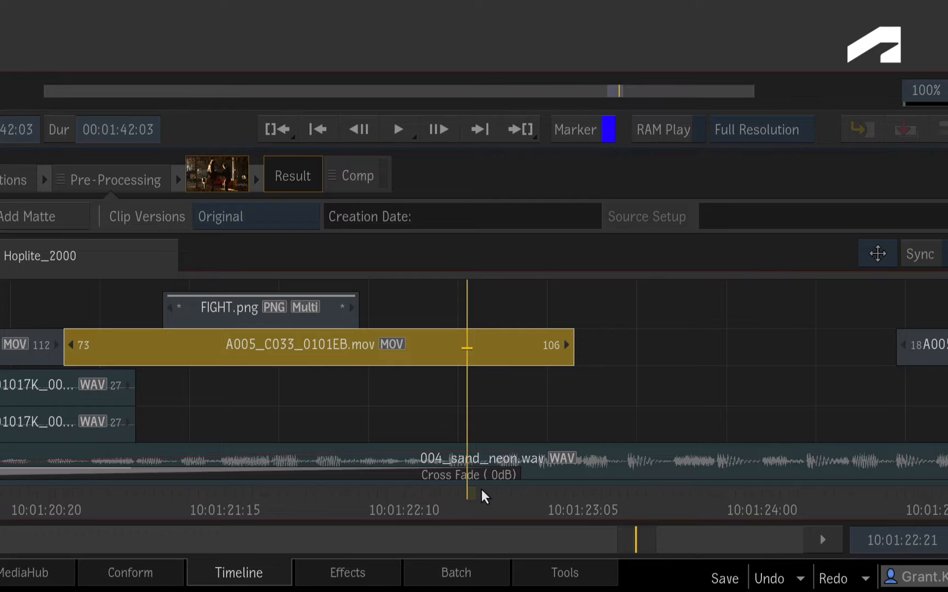
mouse_move(481, 496)
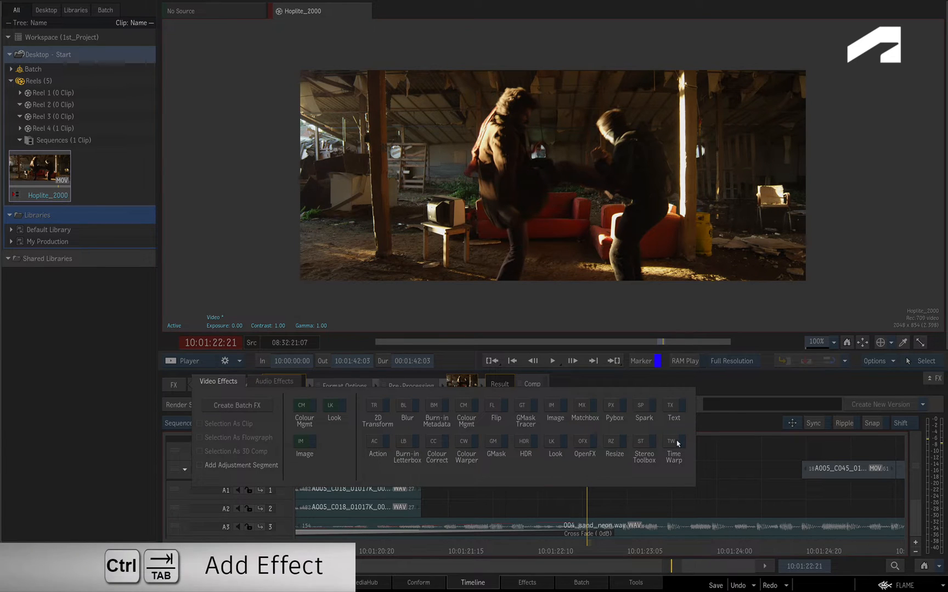
Re-apply a 60% Timewarp with Mix and set keyframes to reposition proportionally with segment edits.
click(673, 451)
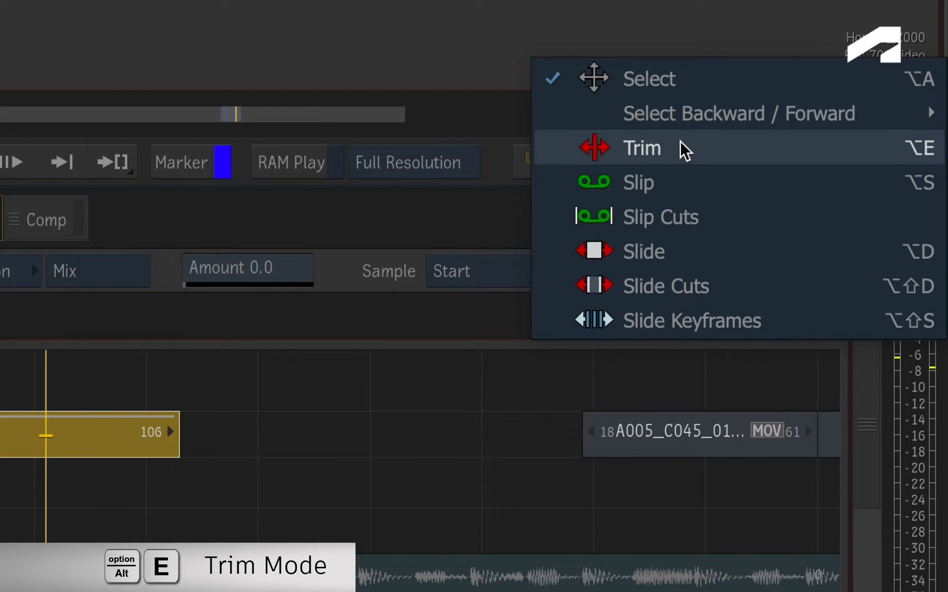
click(640, 148)
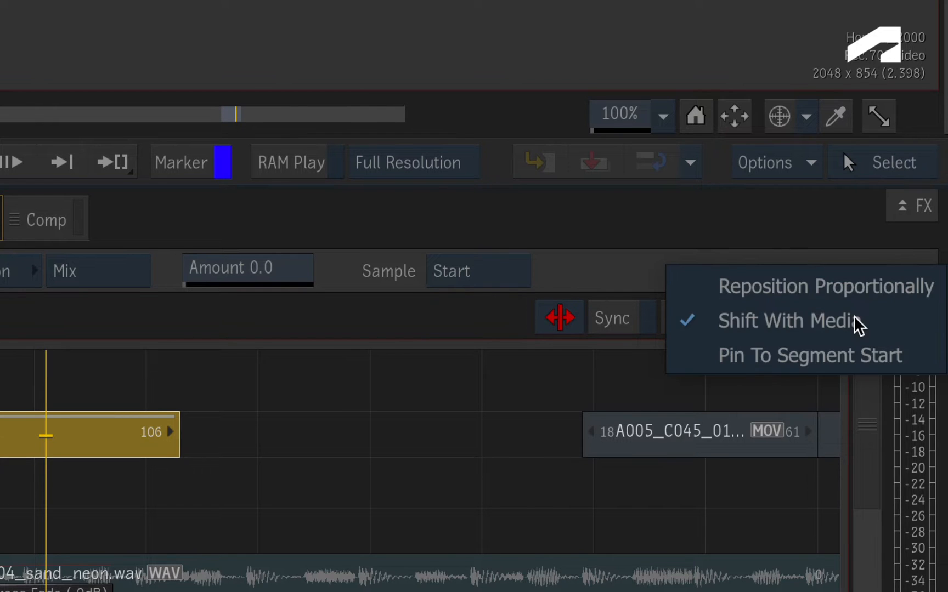
mouse_move(701, 288)
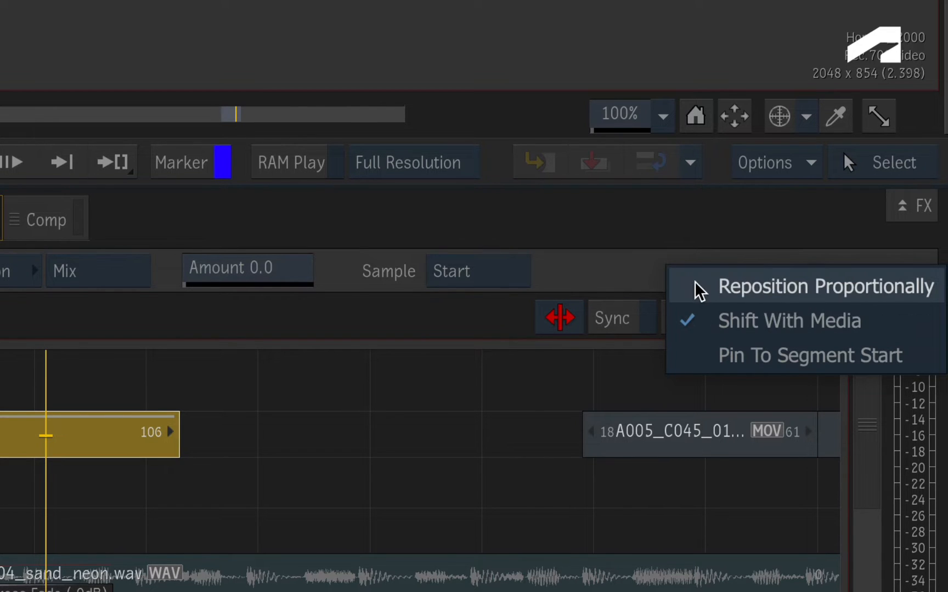
click(825, 286)
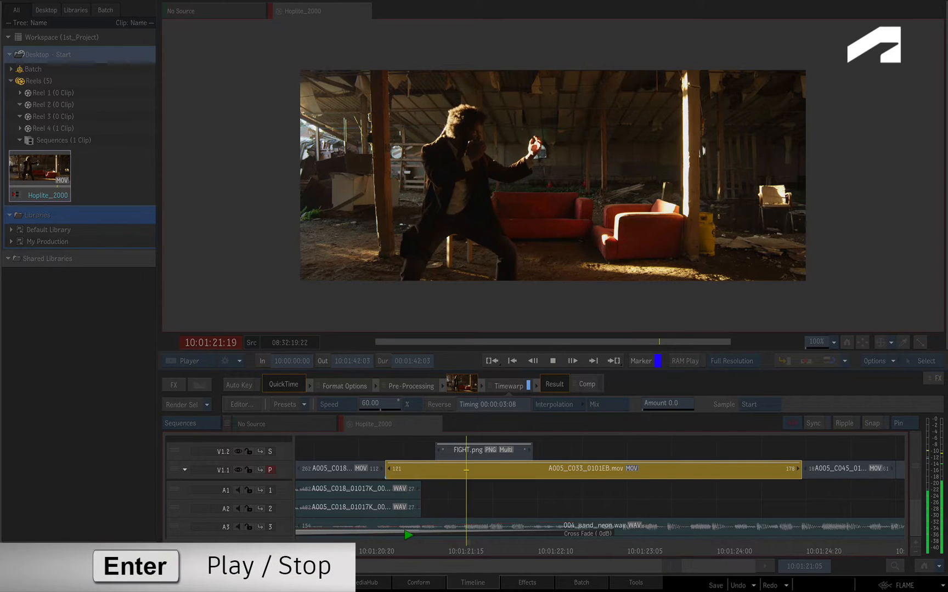
Play and stop the 60% slowdown before raising the Mix amount to about 4.6.
key(Enter)
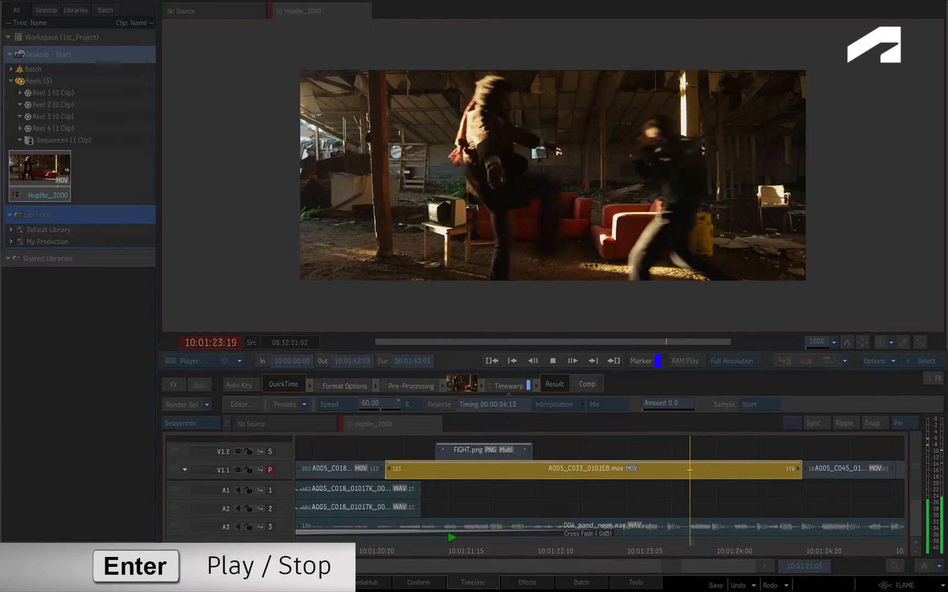
key(enter)
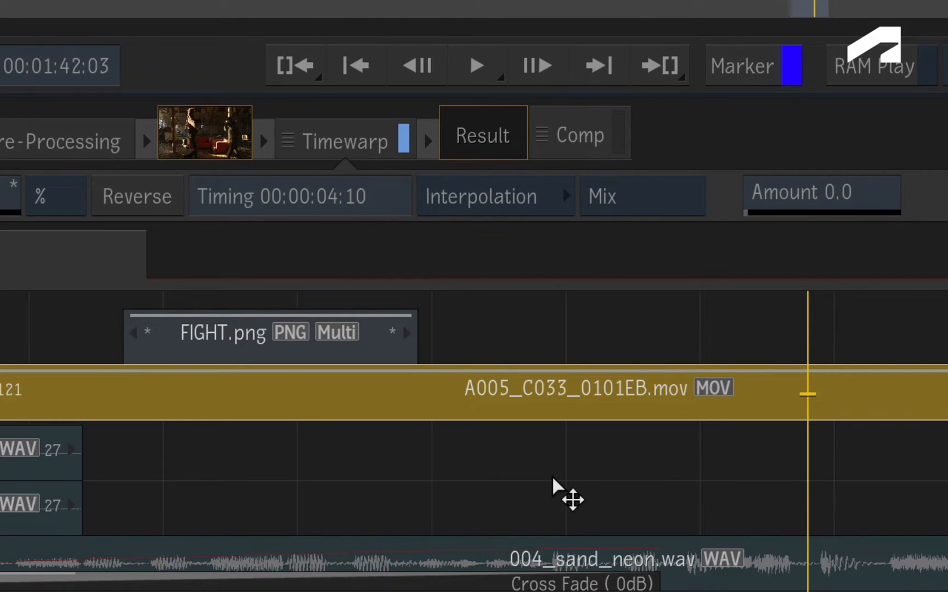
mouse_move(577, 499)
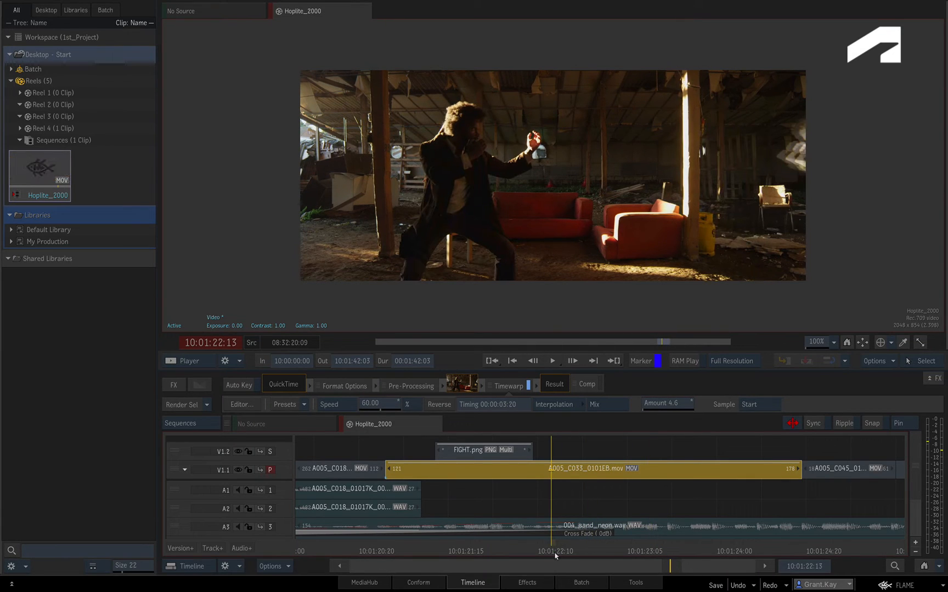
Try Trails interpolation on the slowed clip, then switch it to Motion interpolation.
click(551, 361)
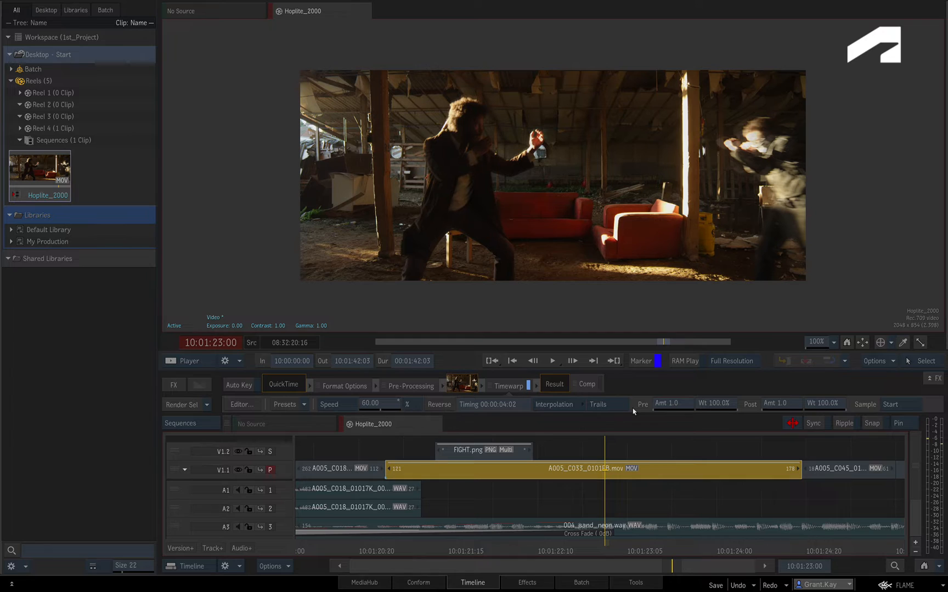
click(599, 405)
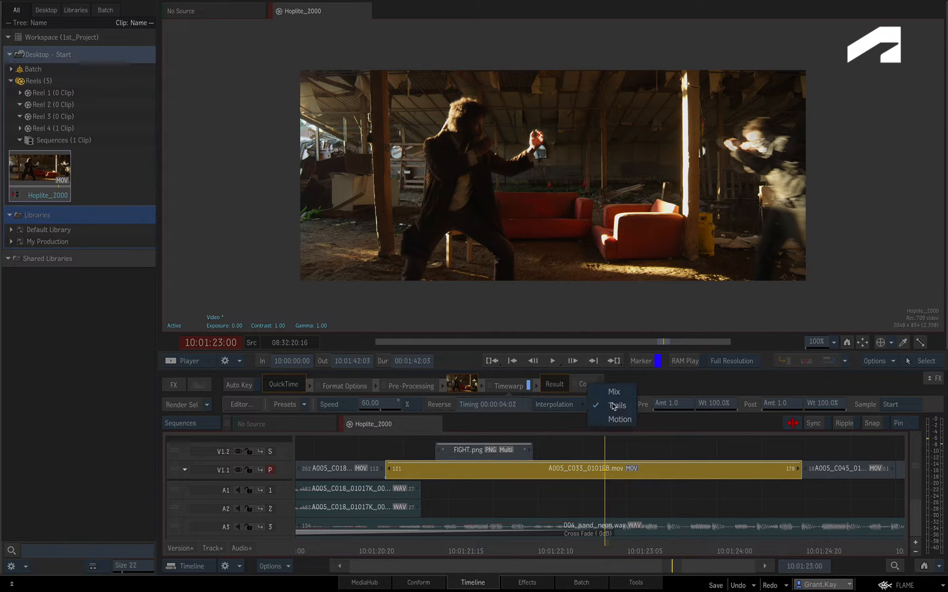
click(618, 419)
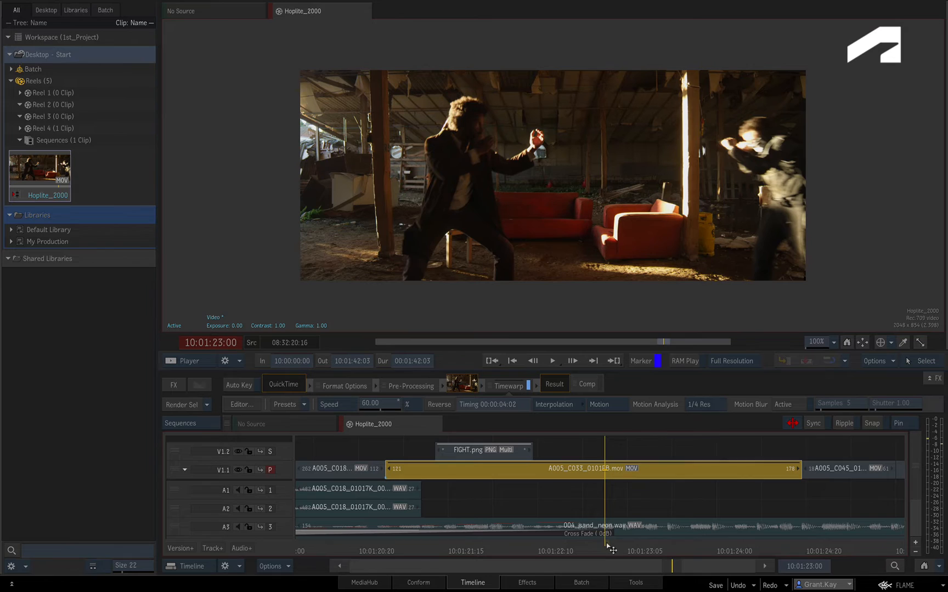
Play the Motion-interpolated slowdown, then delete the Timewarp from the segment.
key(Enter)
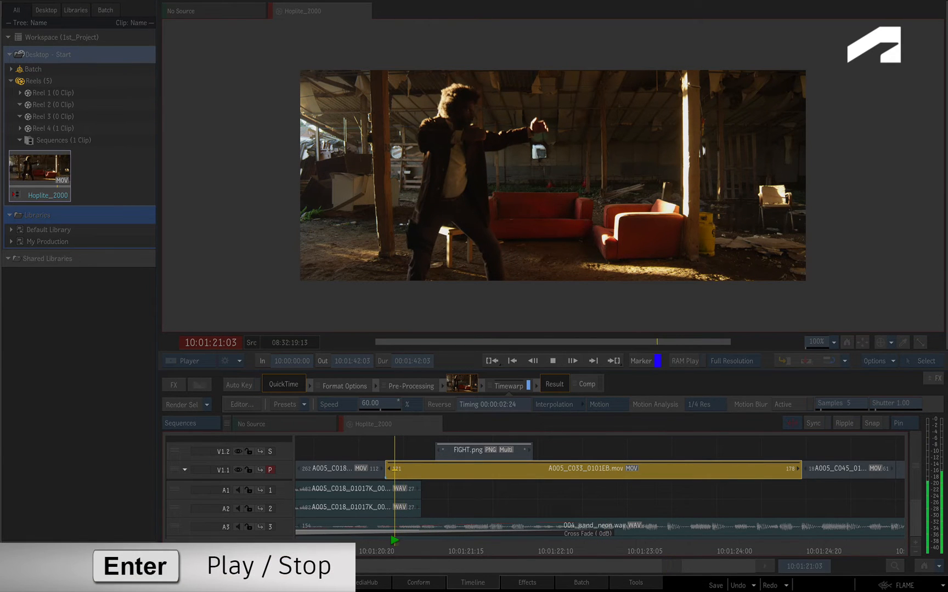
key(Enter)
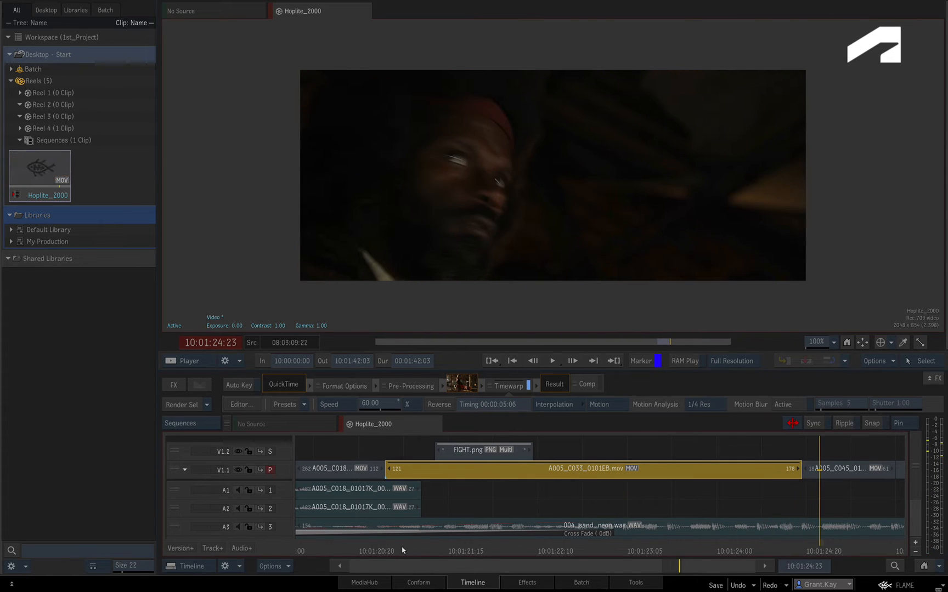
click(551, 361)
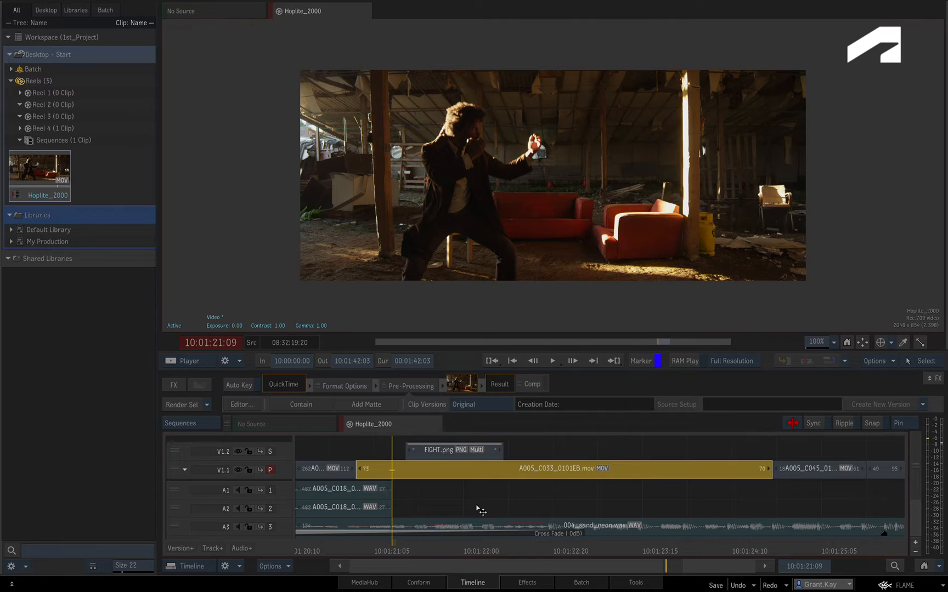
Add a fresh 100% Timewarp with Mix to the segment and enable Auto Key.
key(ctrl+tab)
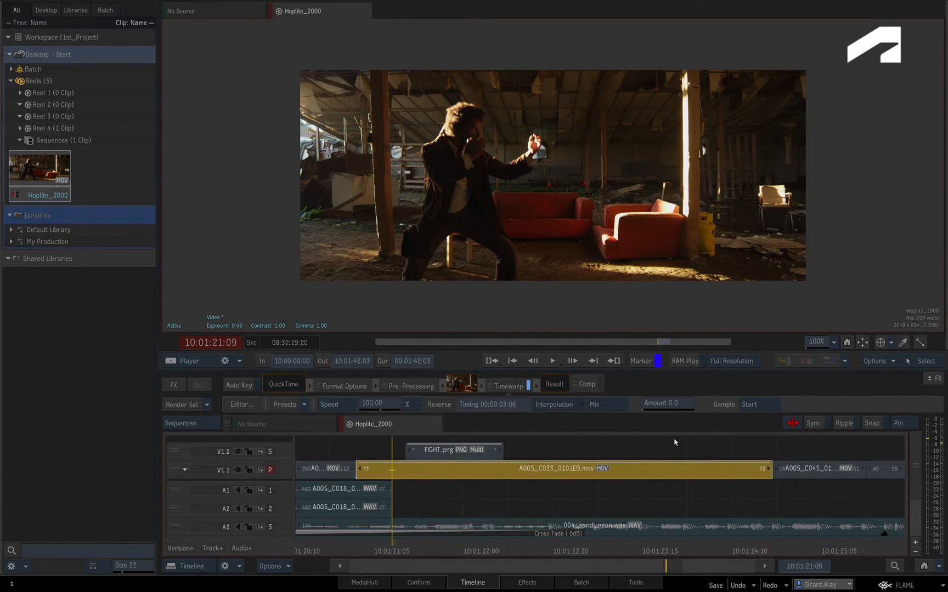
mouse_move(658, 439)
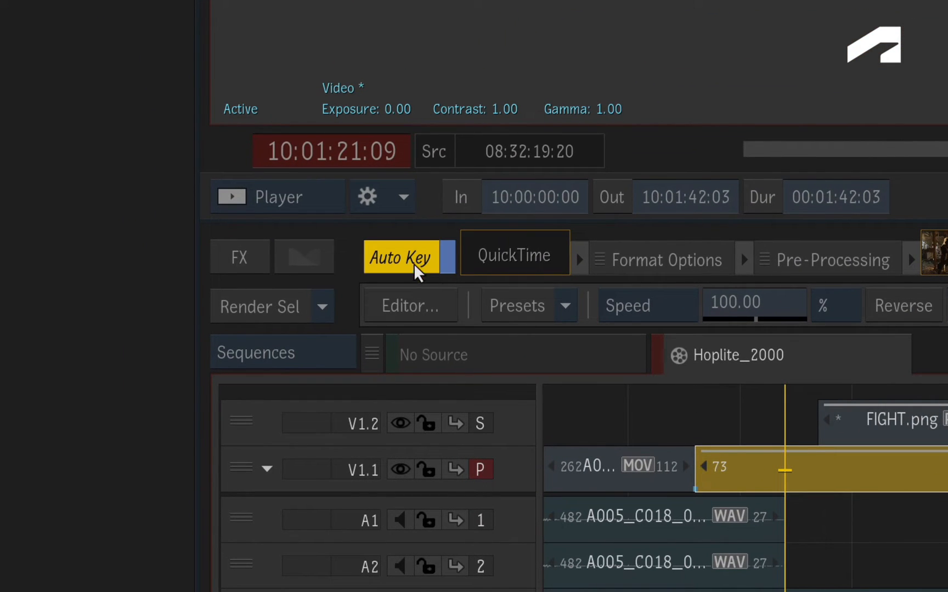
mouse_move(451, 294)
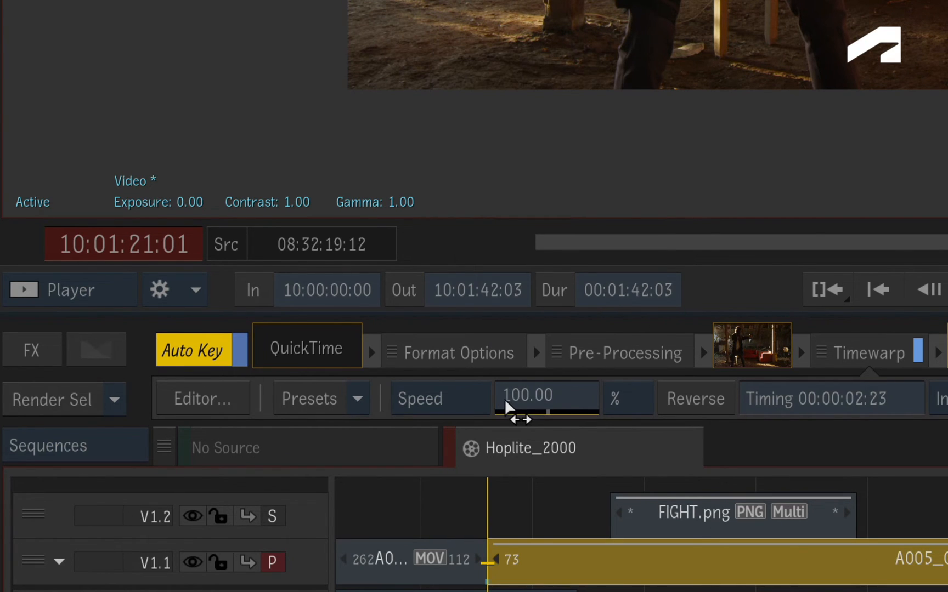
mouse_move(544, 447)
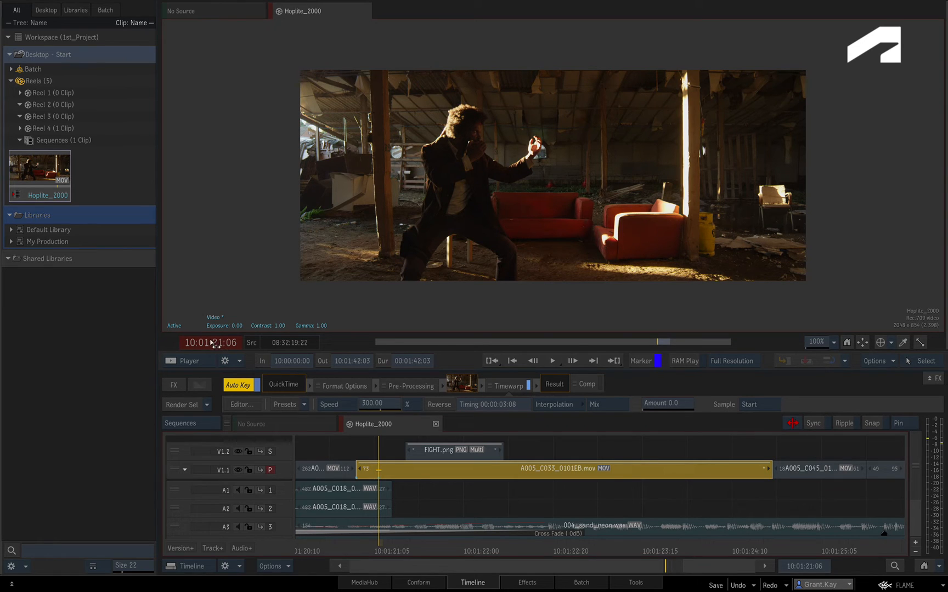
Keyframe speeds of 100%, 300%, -600% and 50% at successive frames along the segment.
click(210, 342)
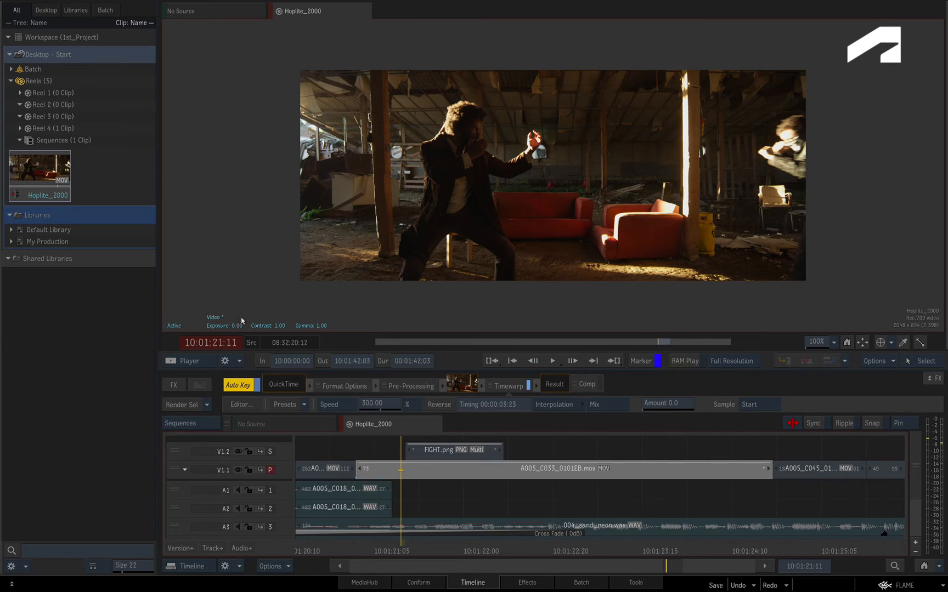
click(377, 404)
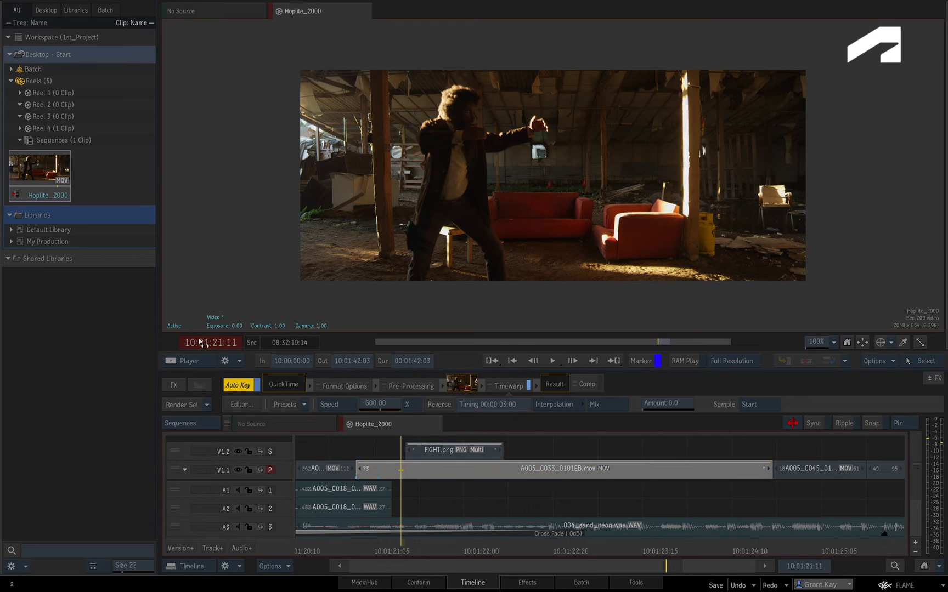
click(211, 342)
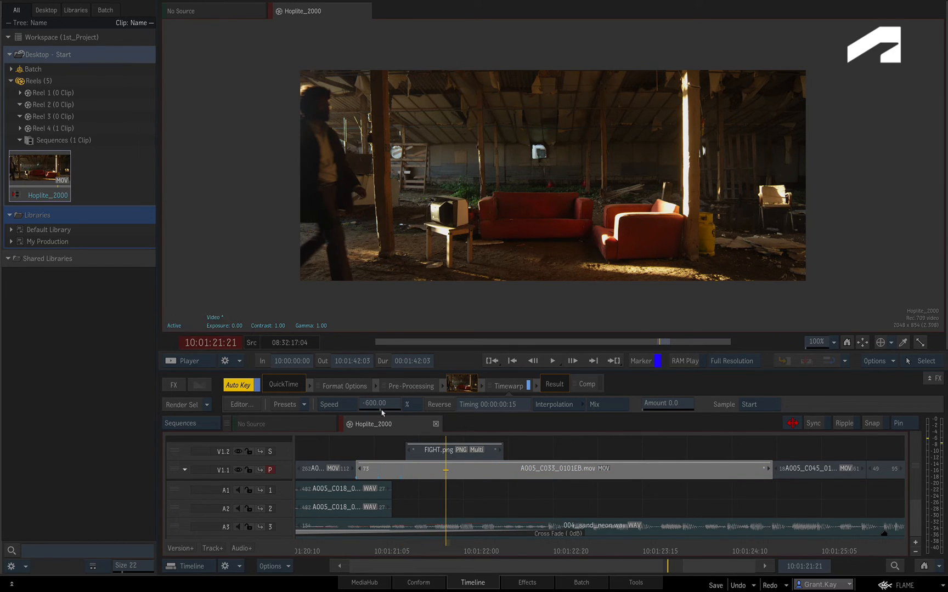
click(562, 469)
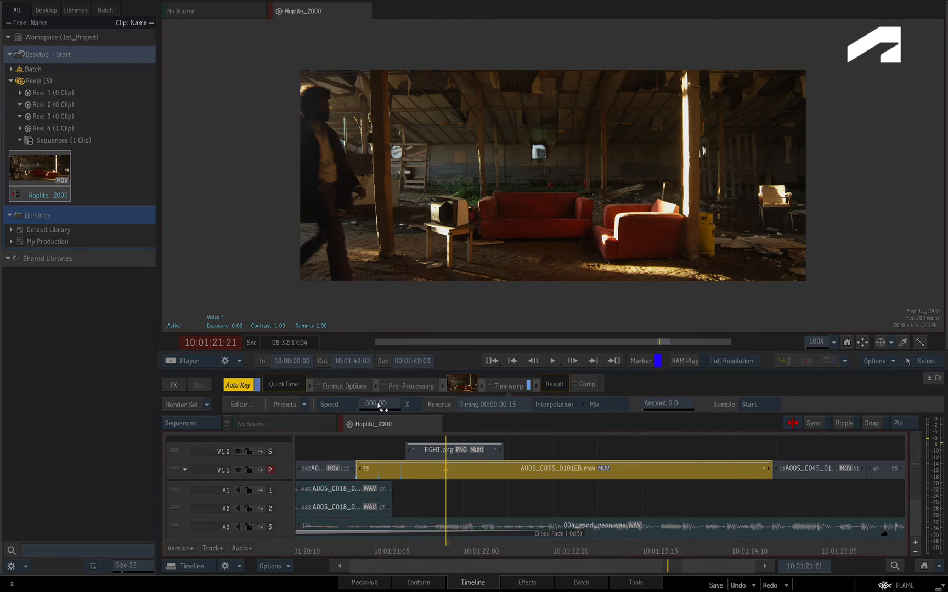
click(211, 342)
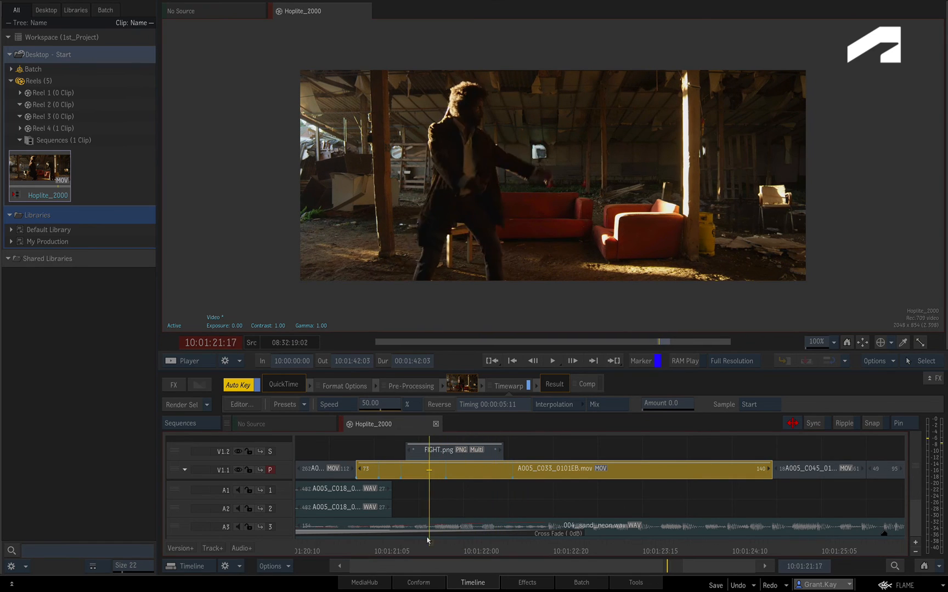
click(551, 361)
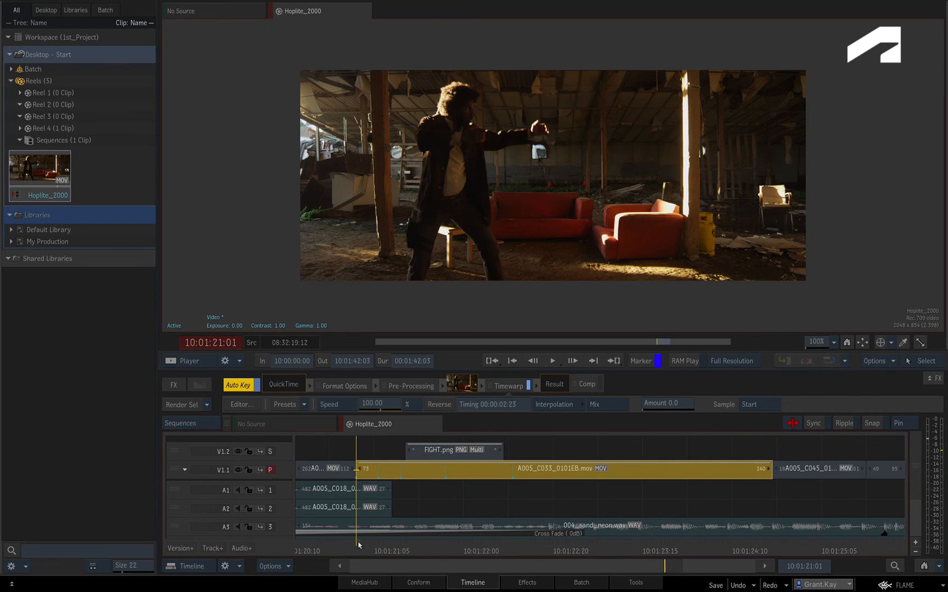
click(551, 361)
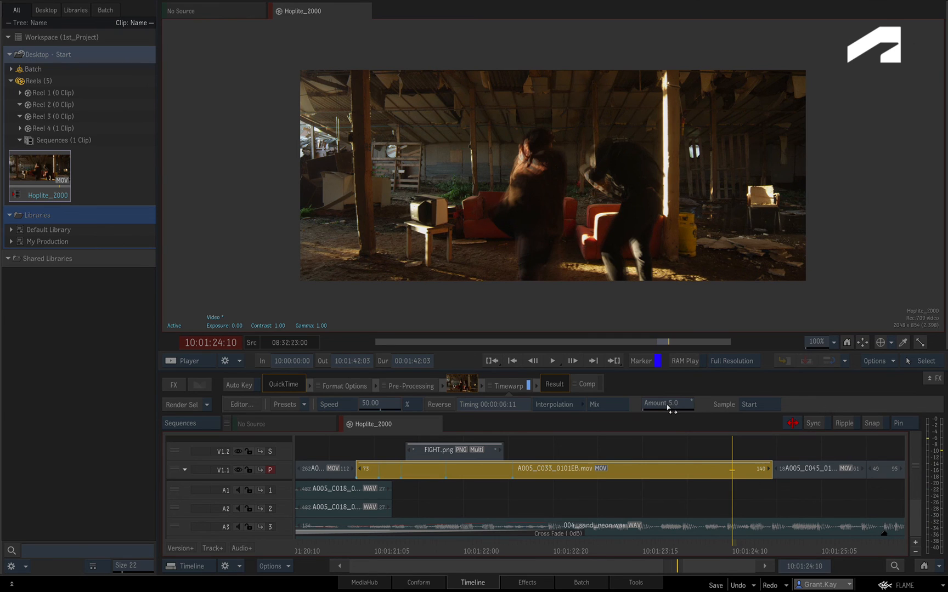
With Auto Key off, set Mix amount to 5.0 and play back the blended speed ramp.
click(552, 361)
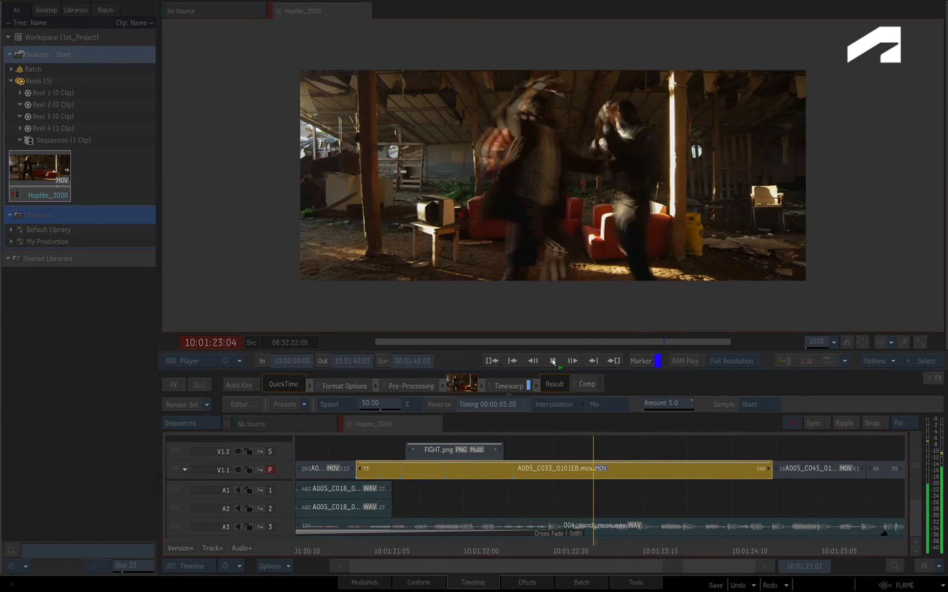
click(572, 361)
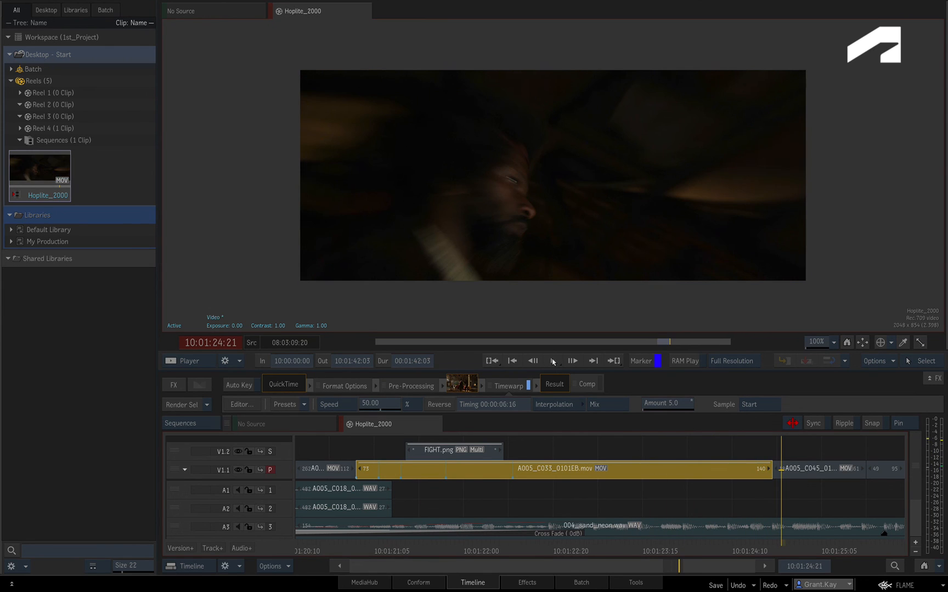